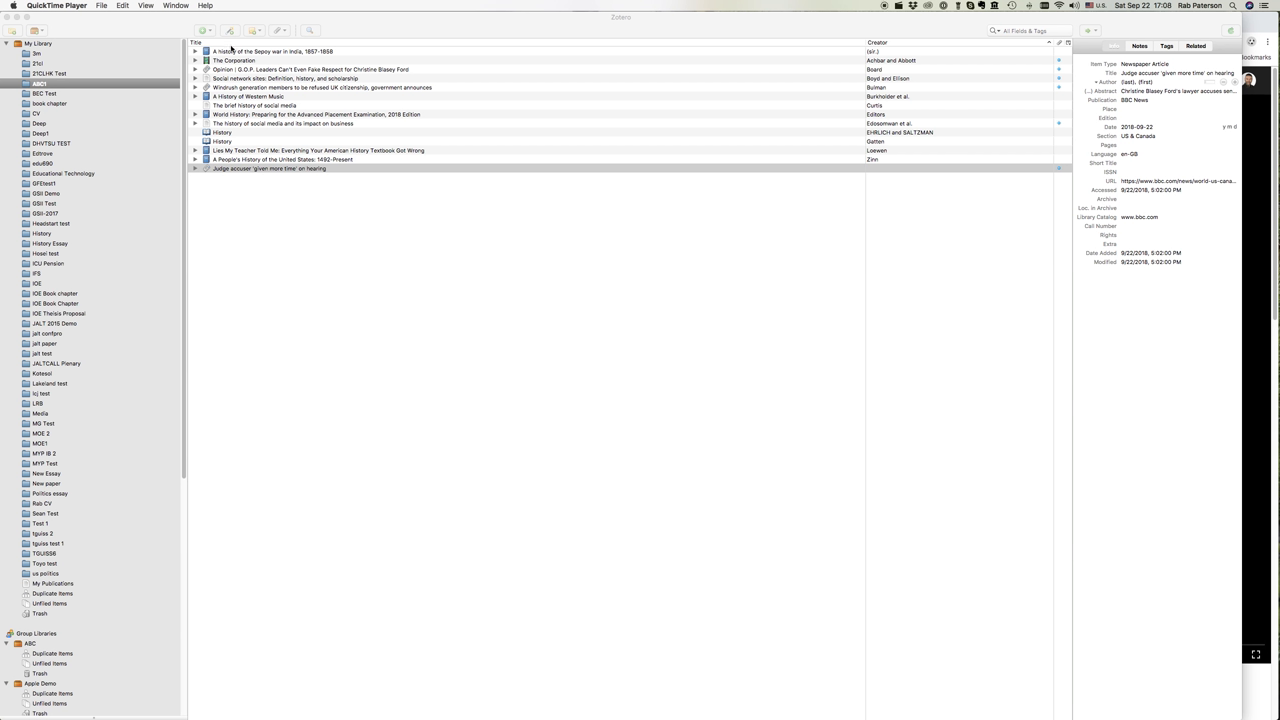
pyautogui.moveTo(376, 270)
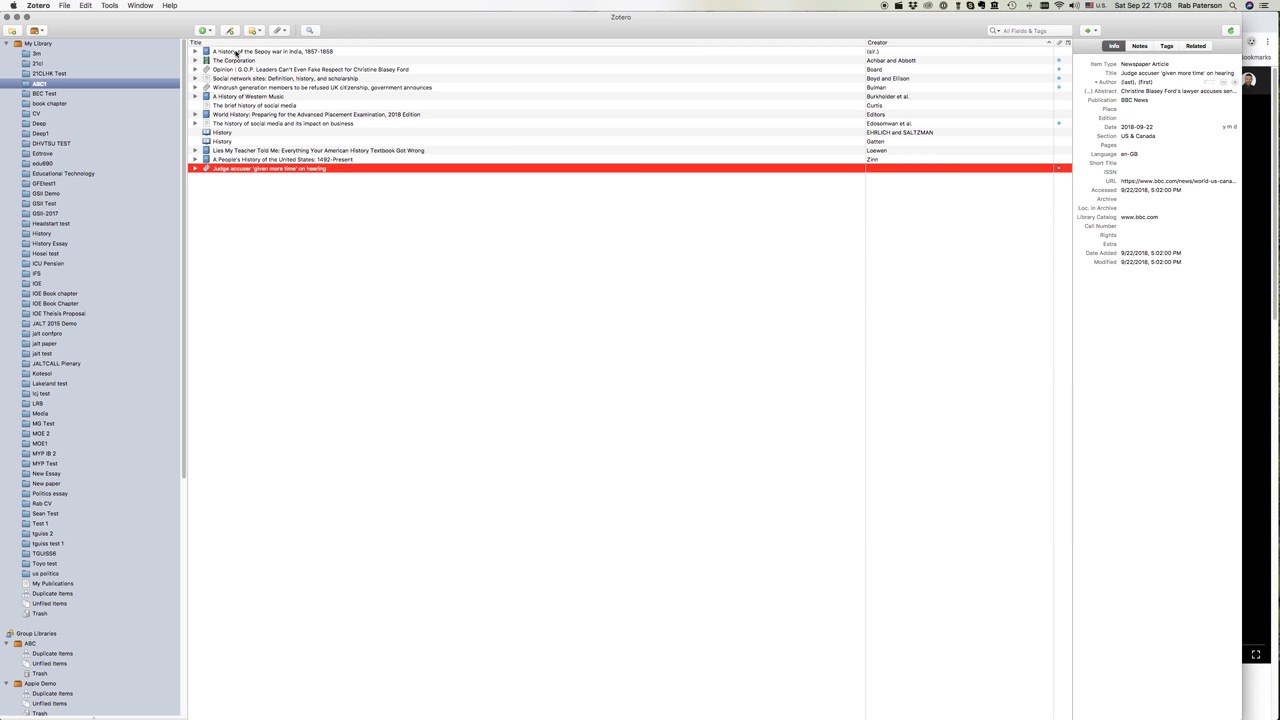
# Browse the Sepoy war, Lies My Teacher, social media article and History section entries
pyautogui.click(275, 51)
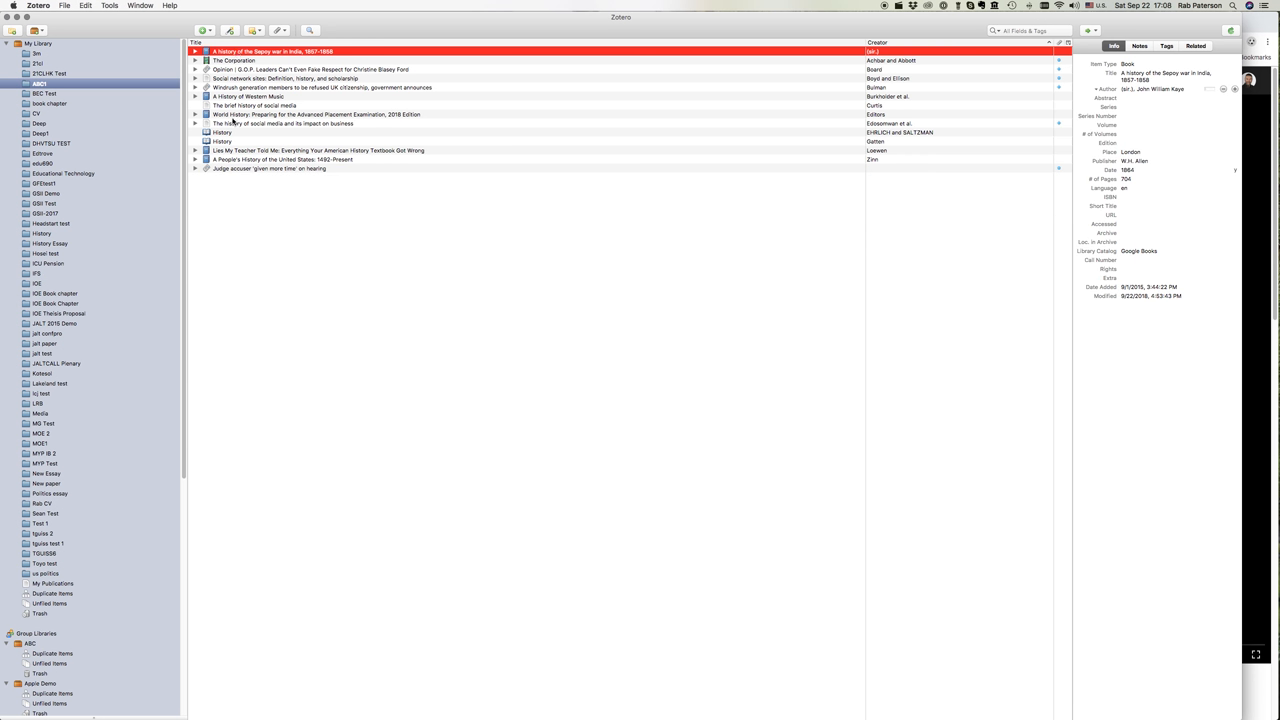
pyautogui.click(318, 150)
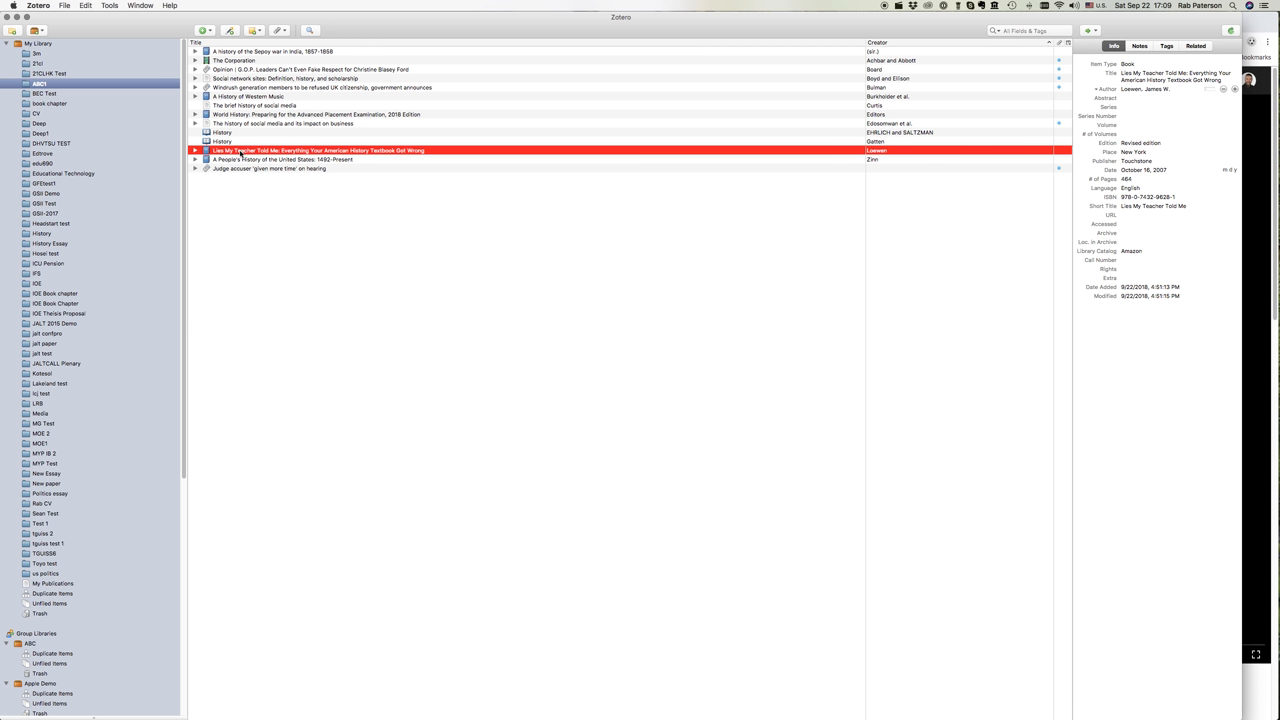
pyautogui.click(290, 78)
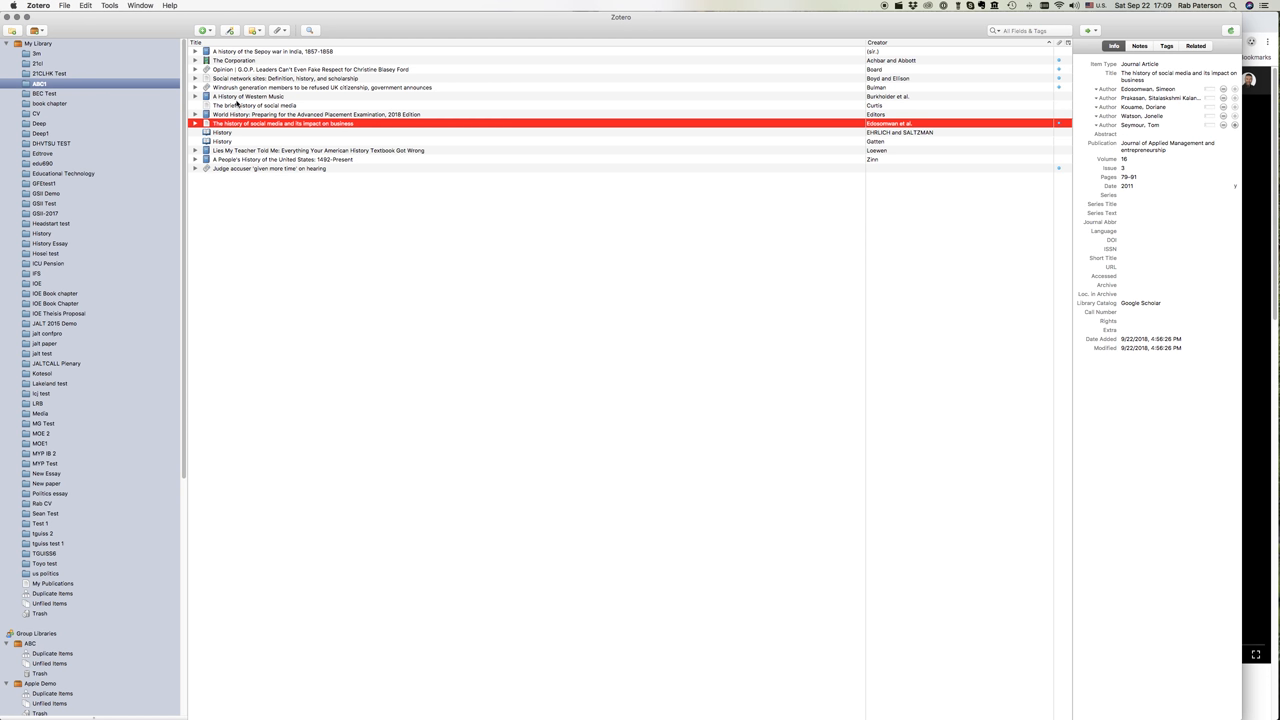
pyautogui.click(320, 87)
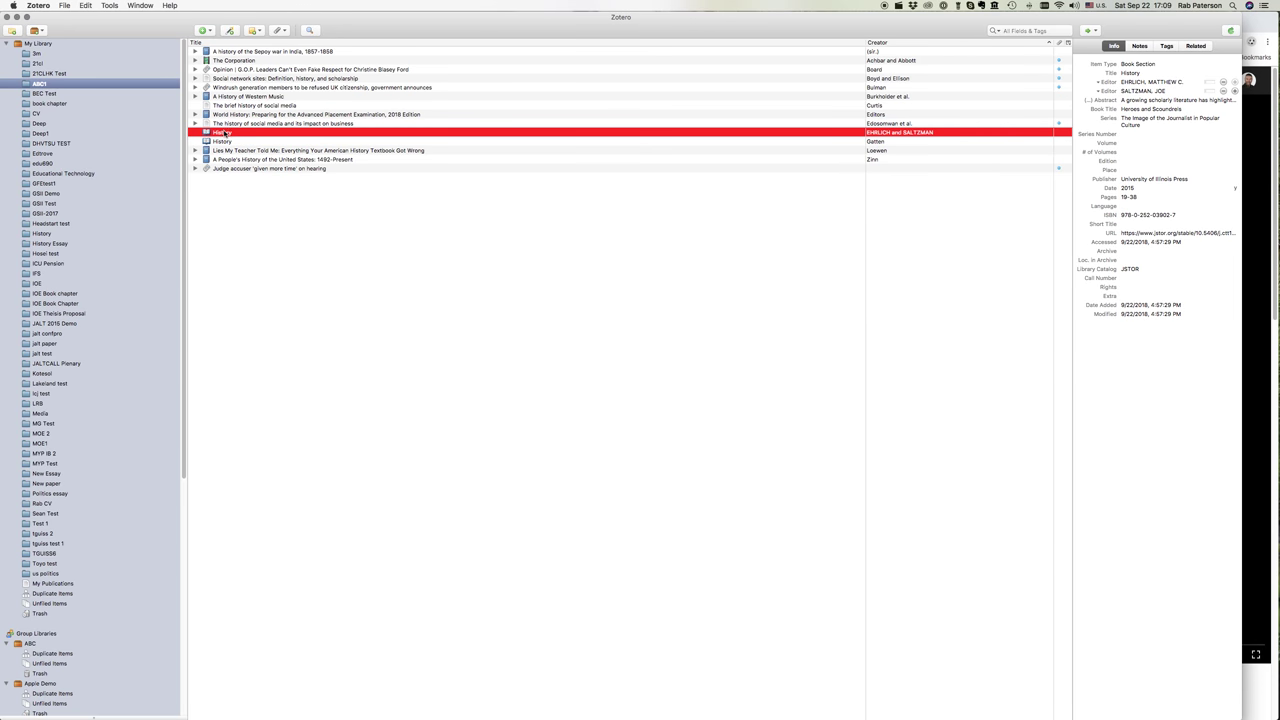
# Attach a child note to the Sepoy war book with a quotation citing p.23
pyautogui.click(234, 60)
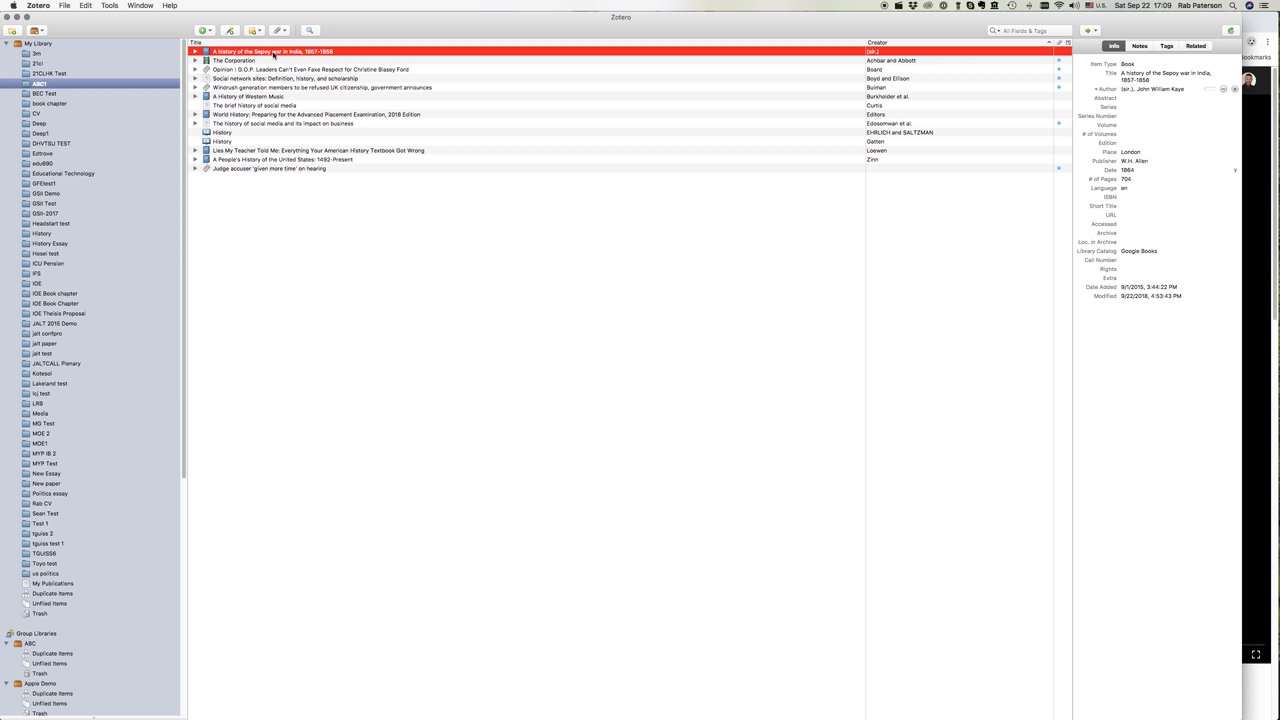
pyautogui.moveTo(619, 112)
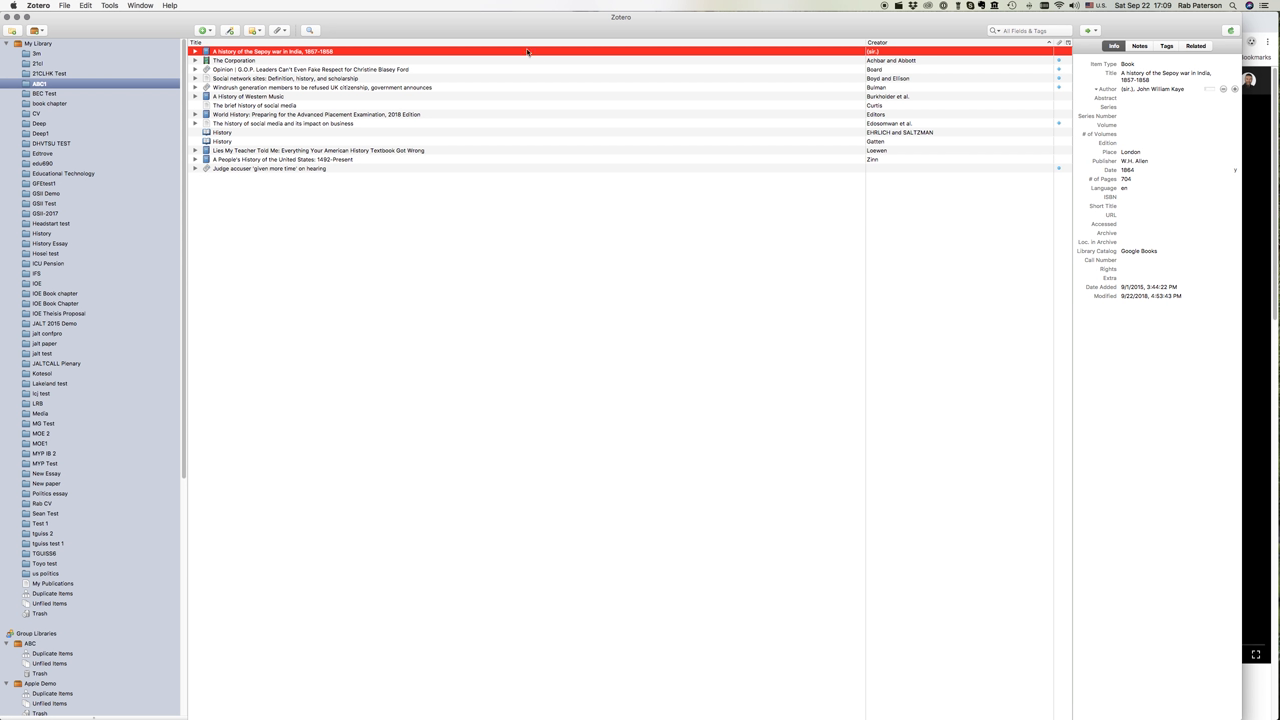
pyautogui.moveTo(1033, 72)
pyautogui.write('"vbdsvbhjvbdhjbf')
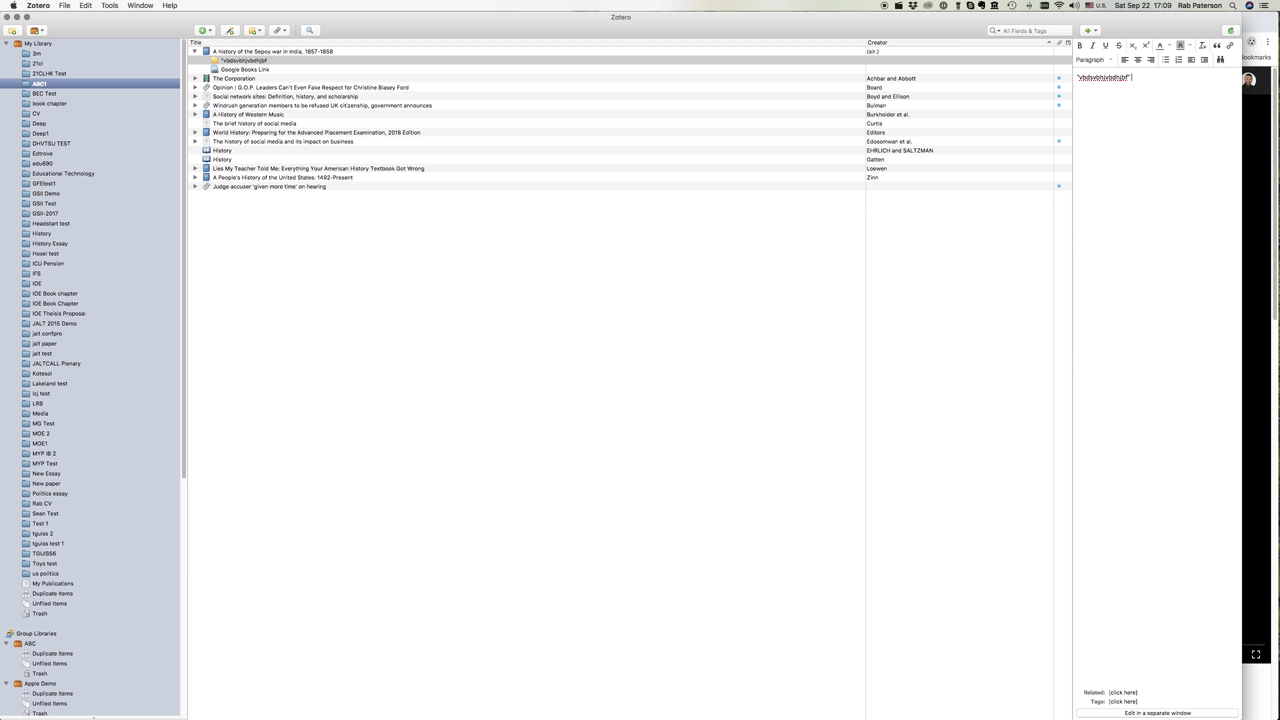
pyautogui.write('p.23')
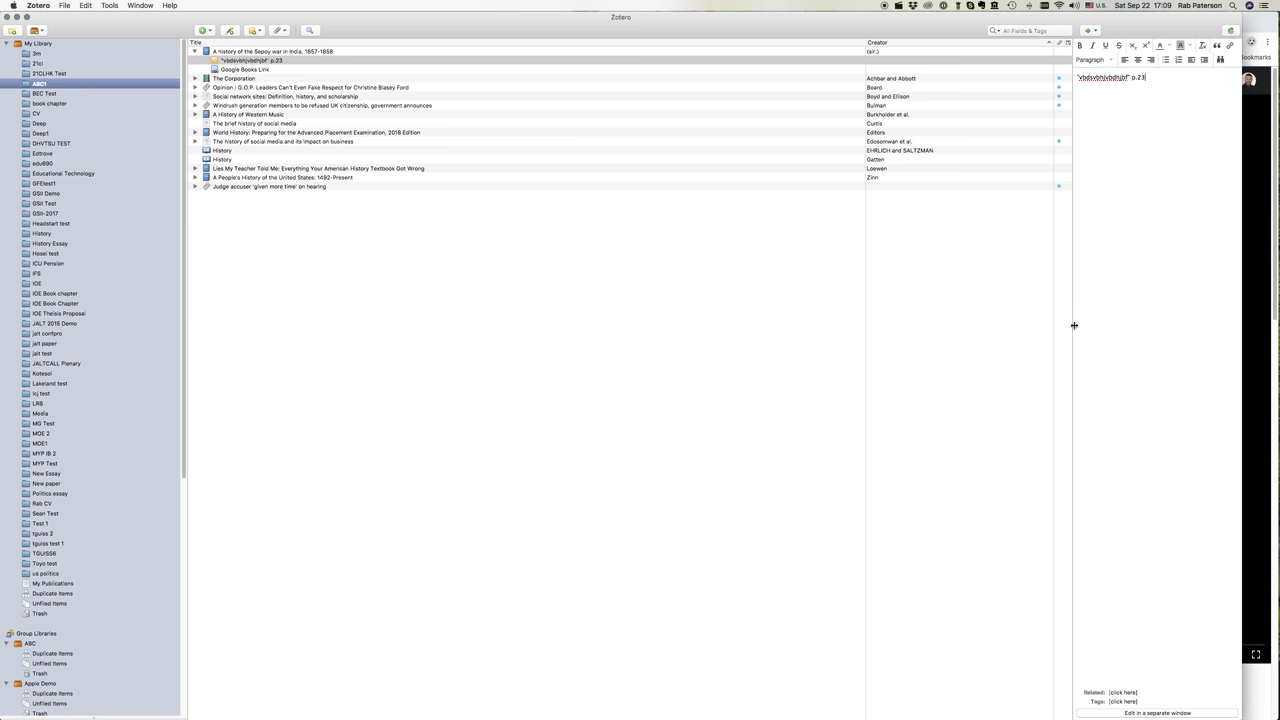
pyautogui.click(250, 60)
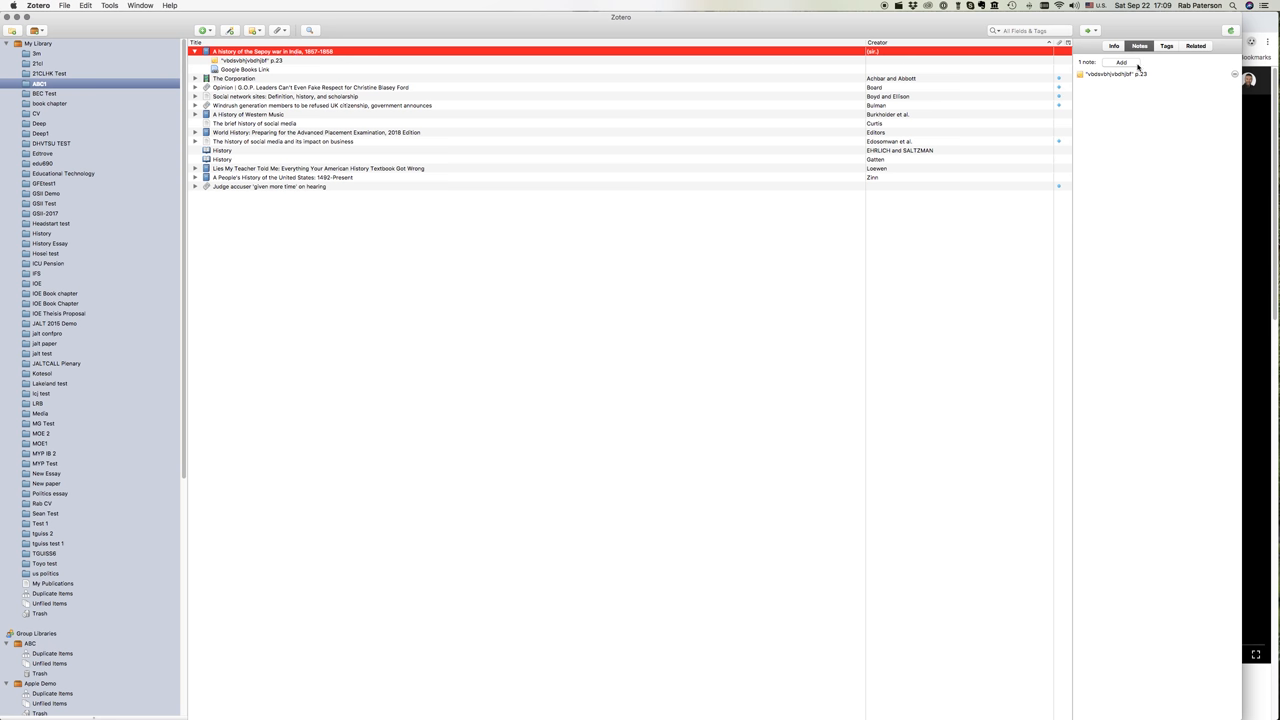
# Add a second quoted child note citing p.56 to the Sepoy war book
pyautogui.click(1121, 62)
pyautogui.write('"ndsb vjhdbvjh" p.56')
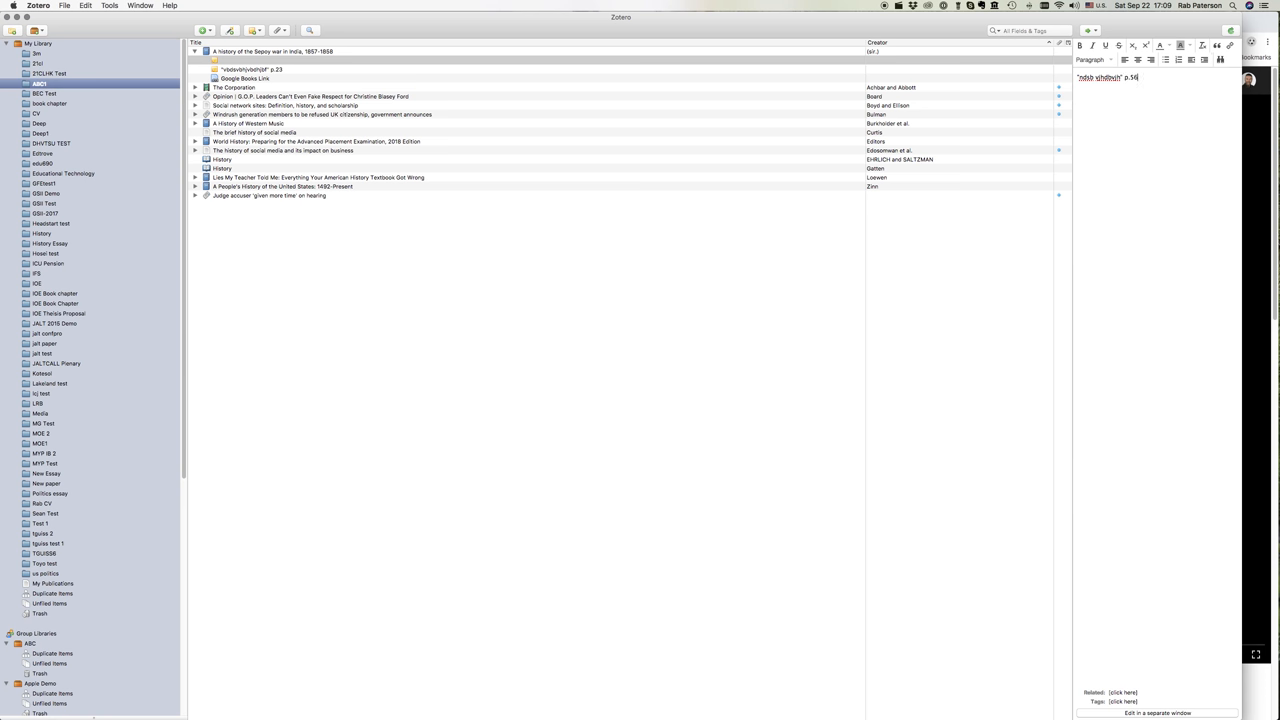
pyautogui.click(245, 60)
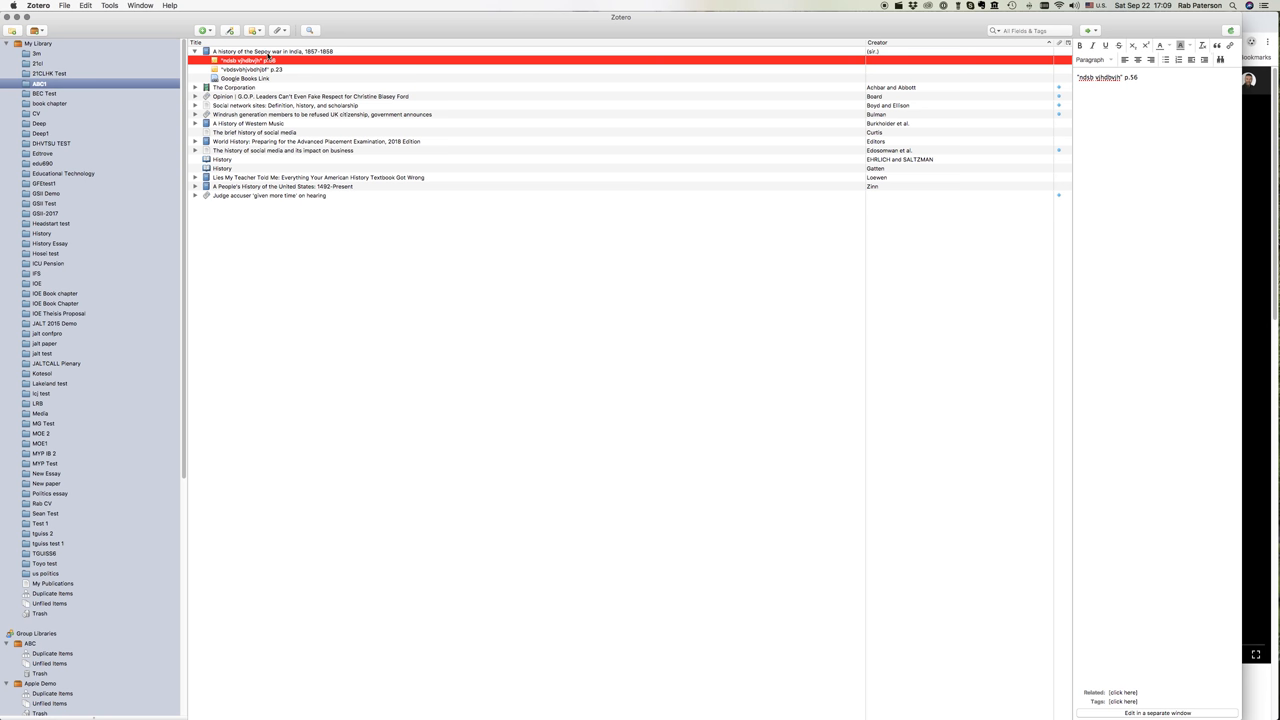
pyautogui.click(235, 87)
pyautogui.write('"n cvnj bvfd')
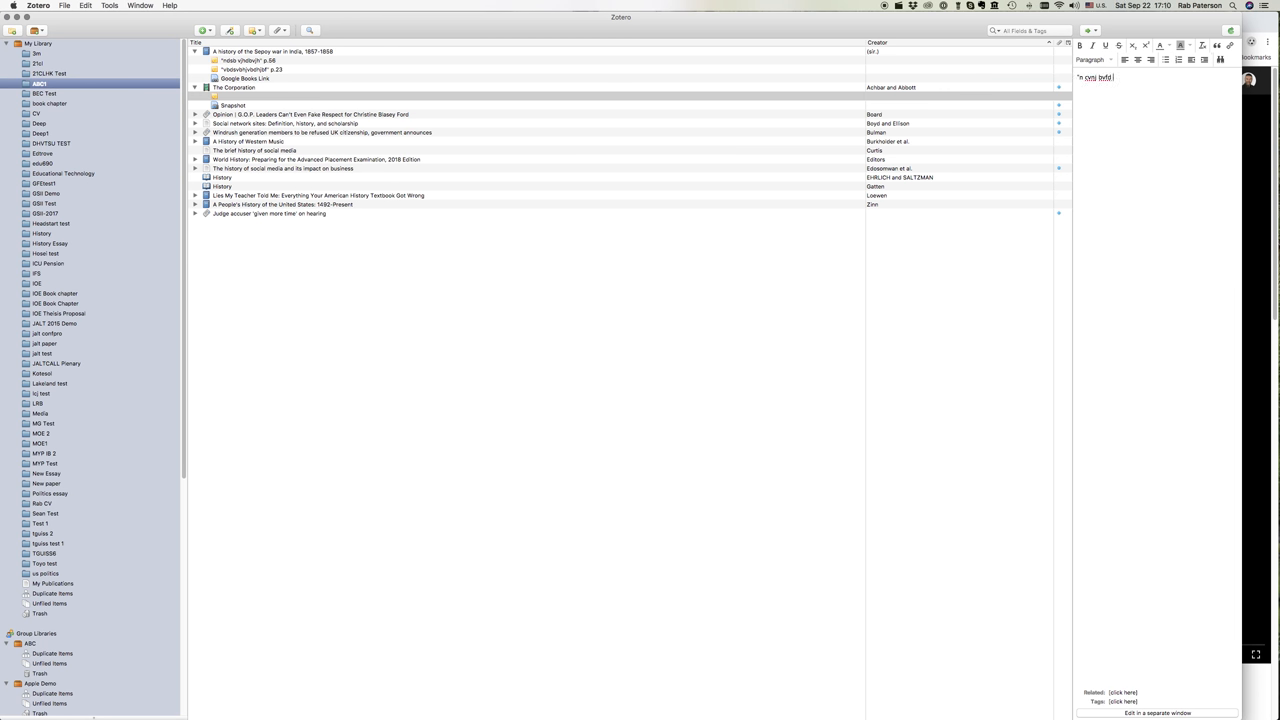
# Write a quotation with the reference mins 23-25 in The Corporation's child note
pyautogui.write('vh" mins')
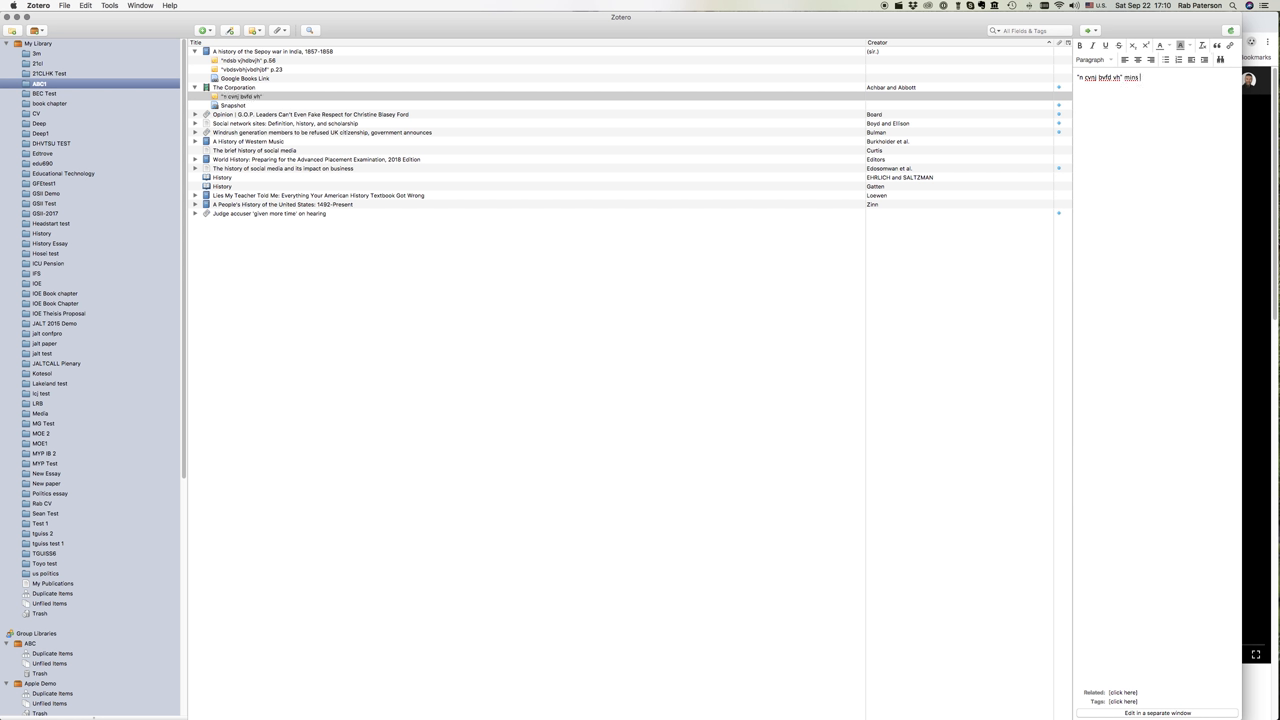
pyautogui.write('23-25')
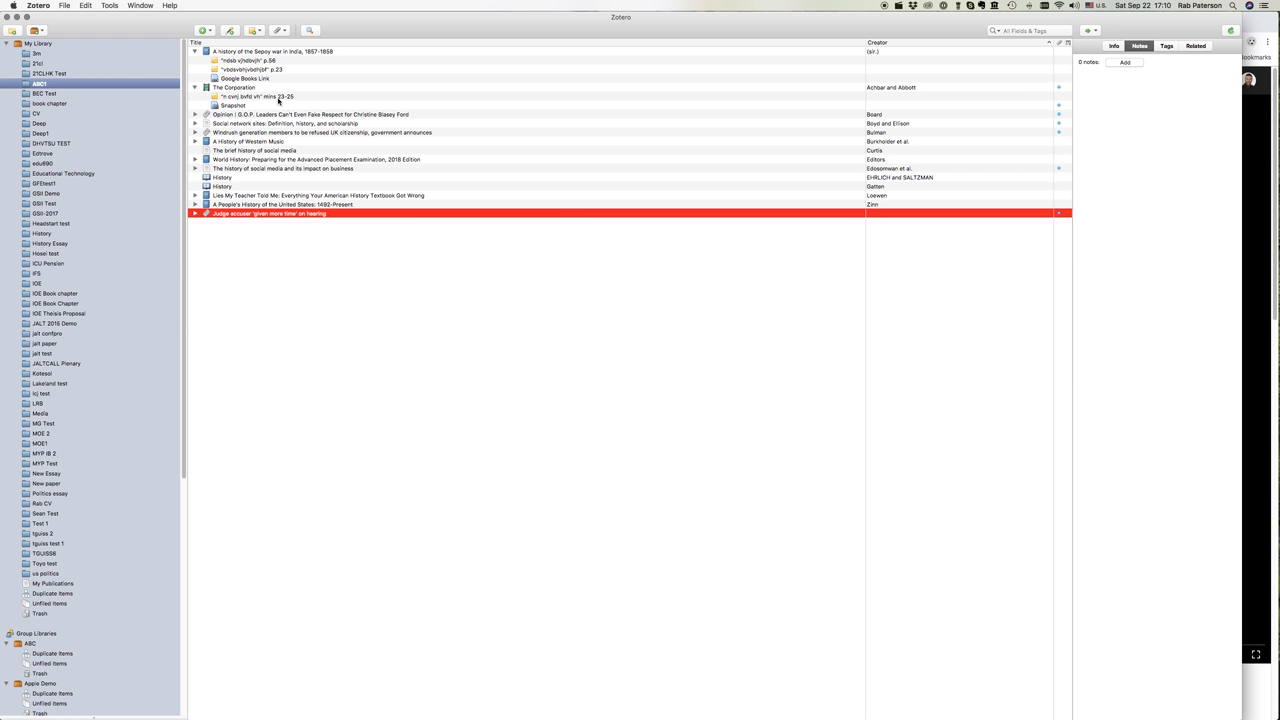
pyautogui.click(260, 96)
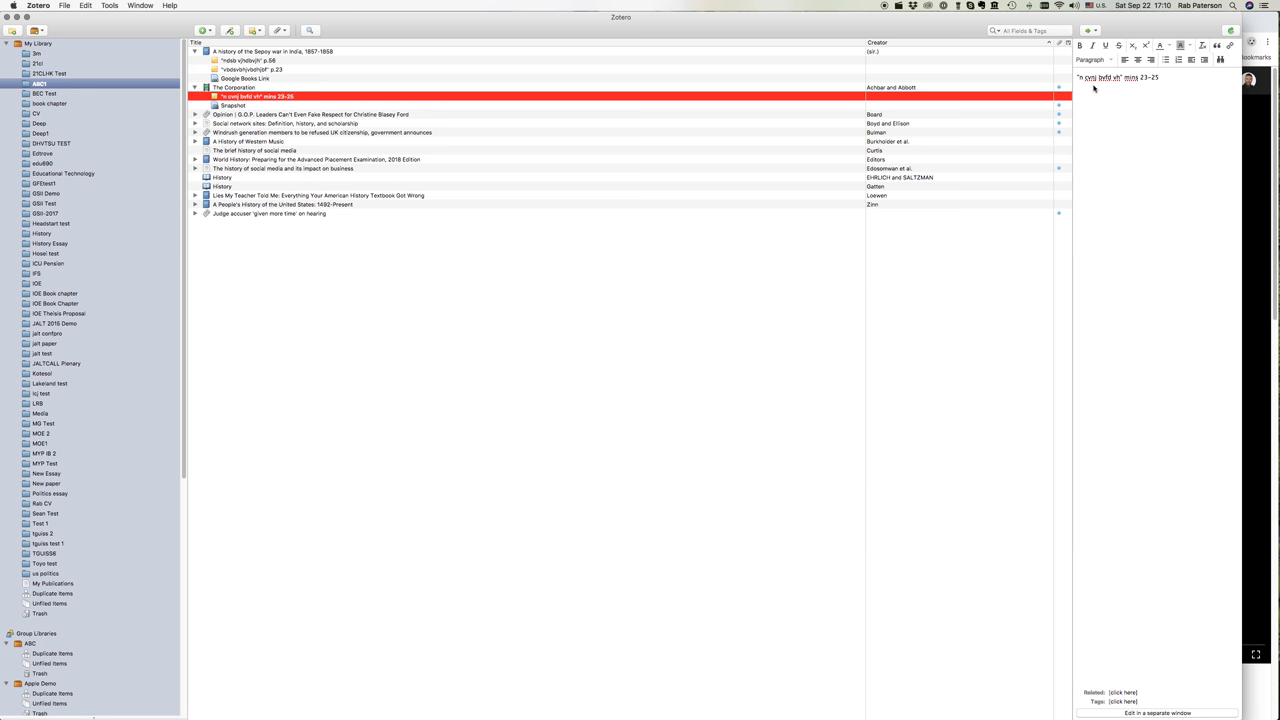
pyautogui.click(273, 51)
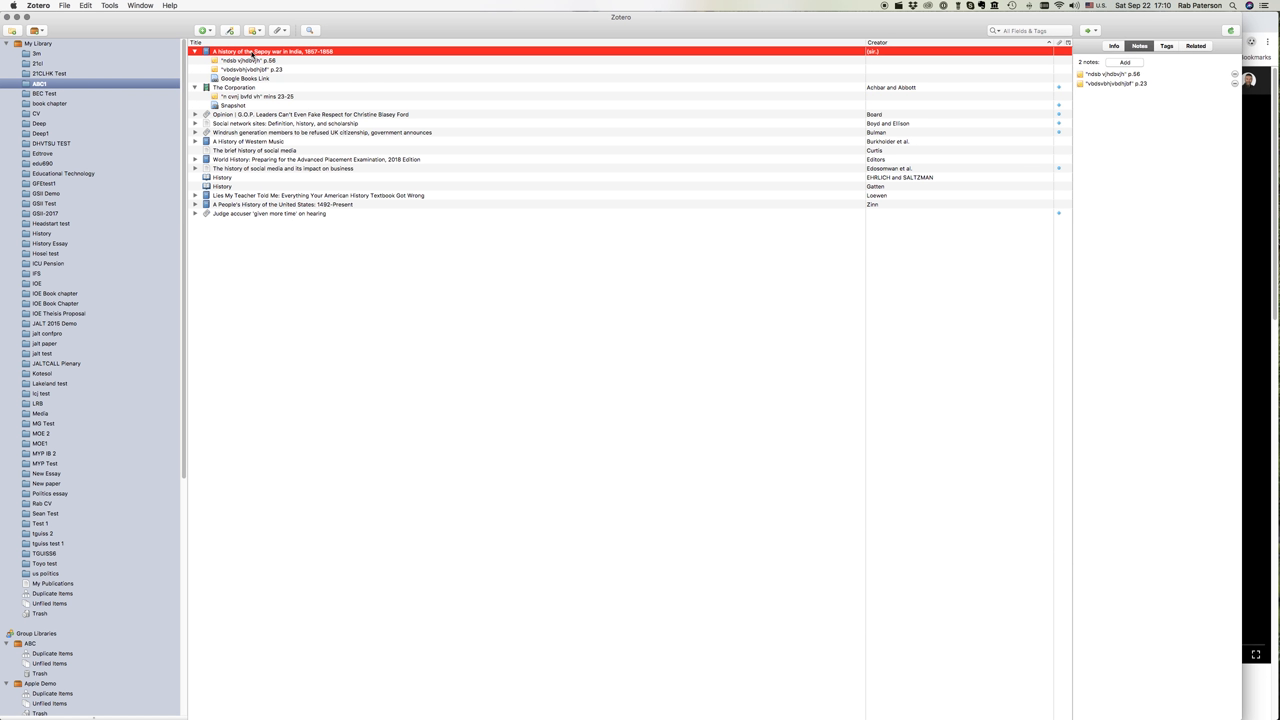
pyautogui.moveTo(354, 52)
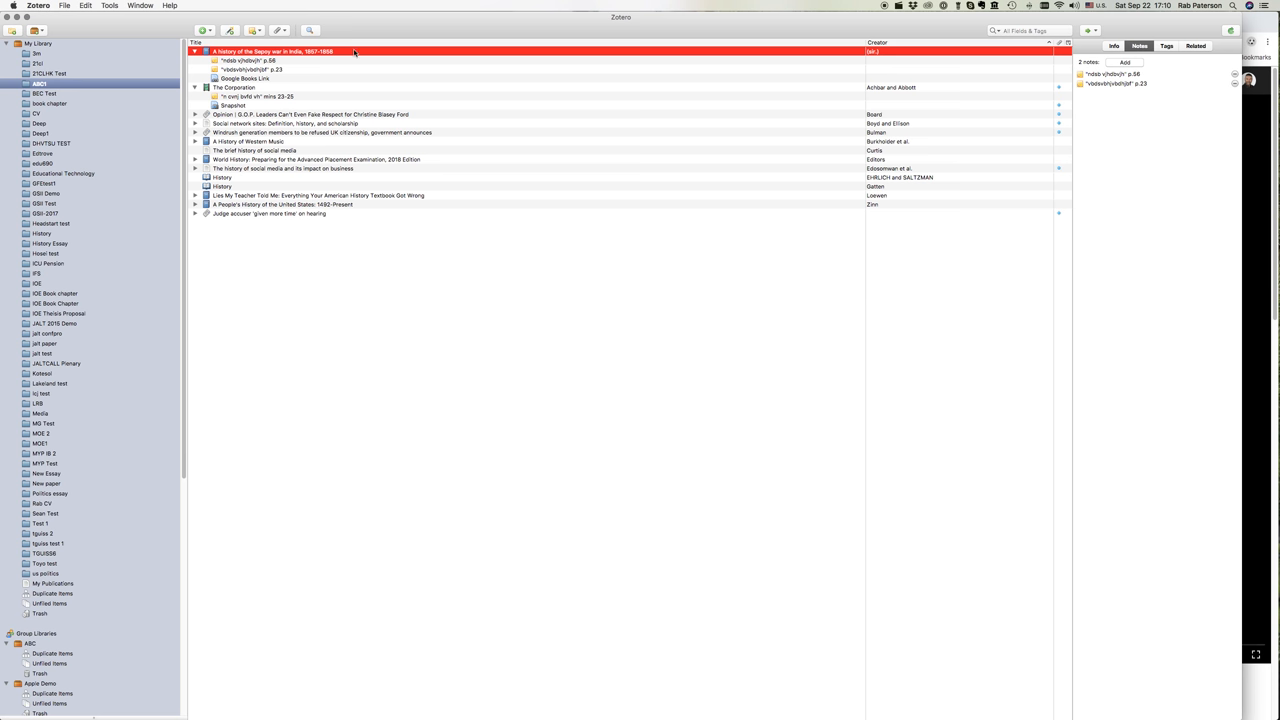
pyautogui.click(1113, 46)
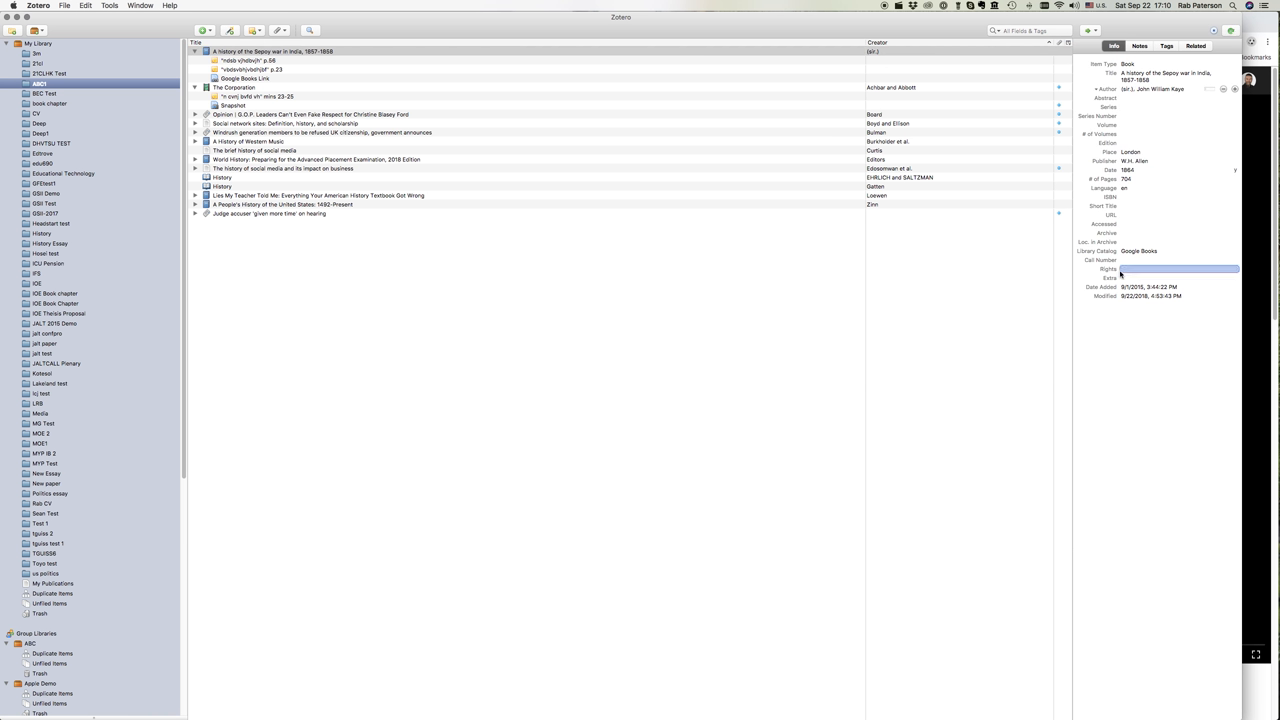